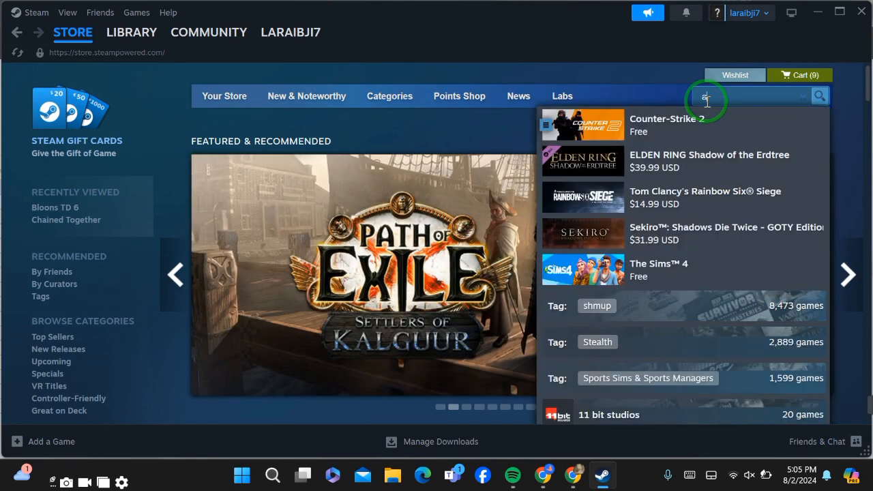
Step: Search the store for 'avatar' and go to Avatar: Frontiers of Pandora's page
text(avatar)
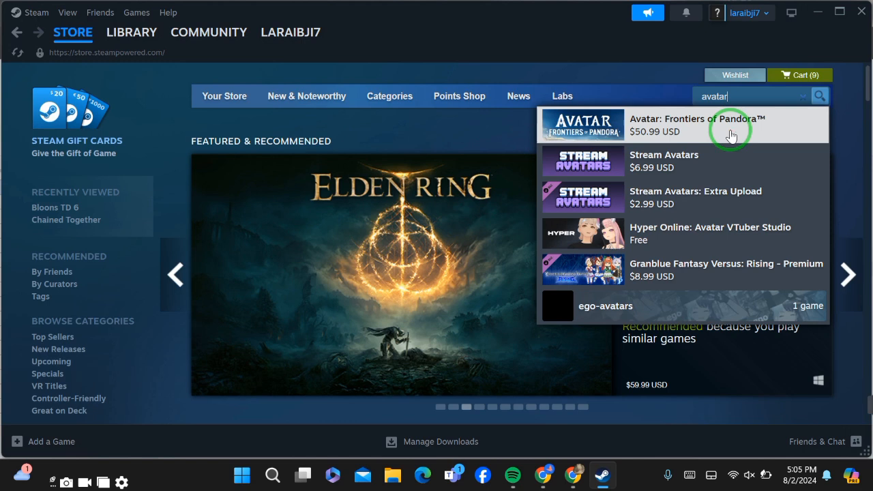
click(682, 126)
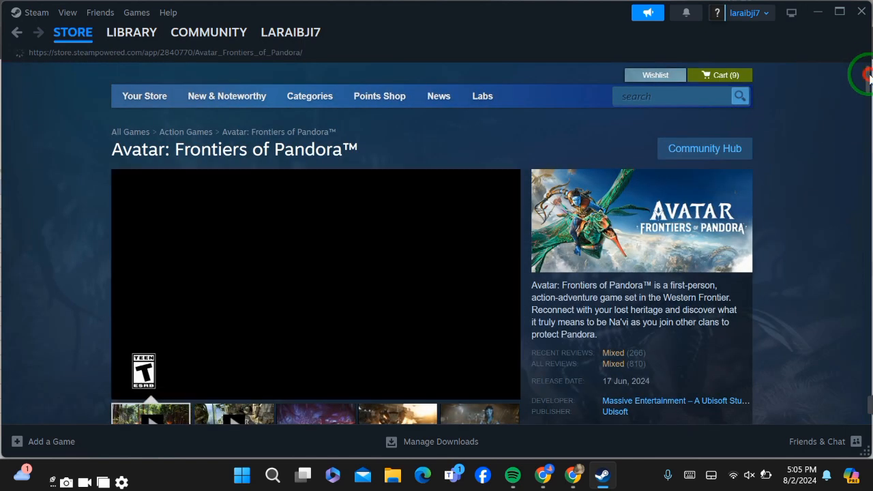
Step: Scroll to the edition prices: standard $50.99, Deluxe, Gold and Ultimate with Add to Cart
scroll(down, 3)
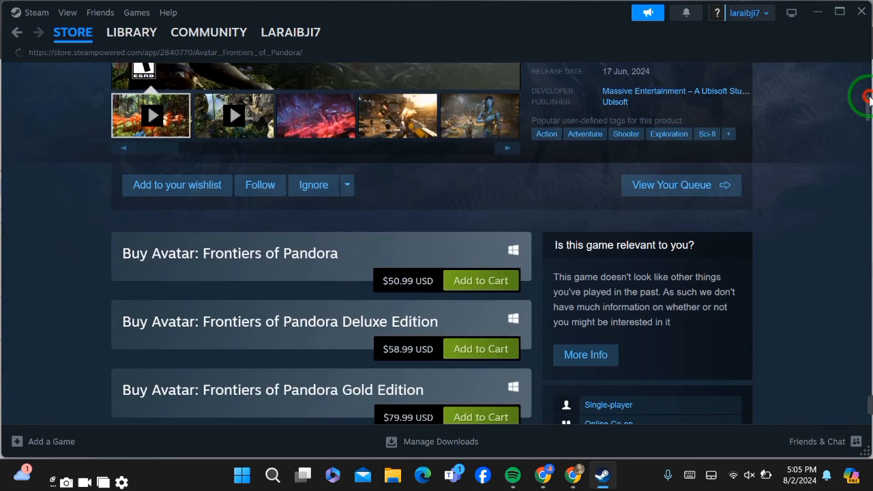
scroll(down, 3)
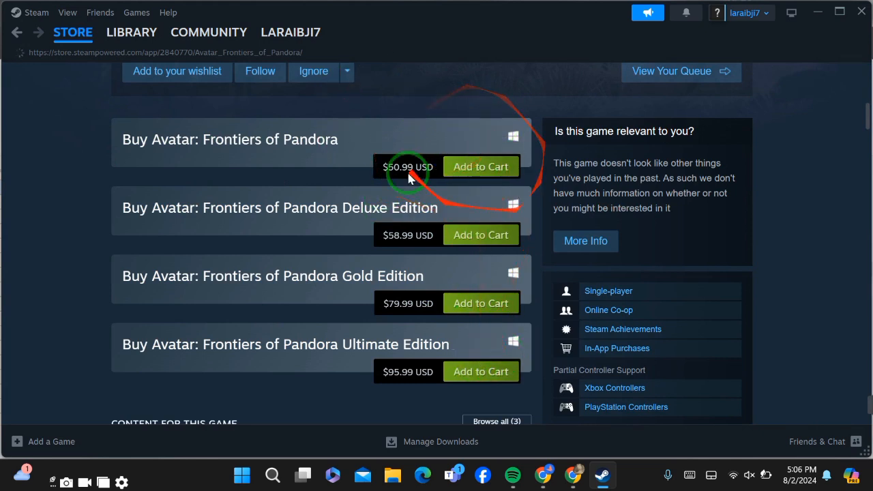
mouse_move(376, 166)
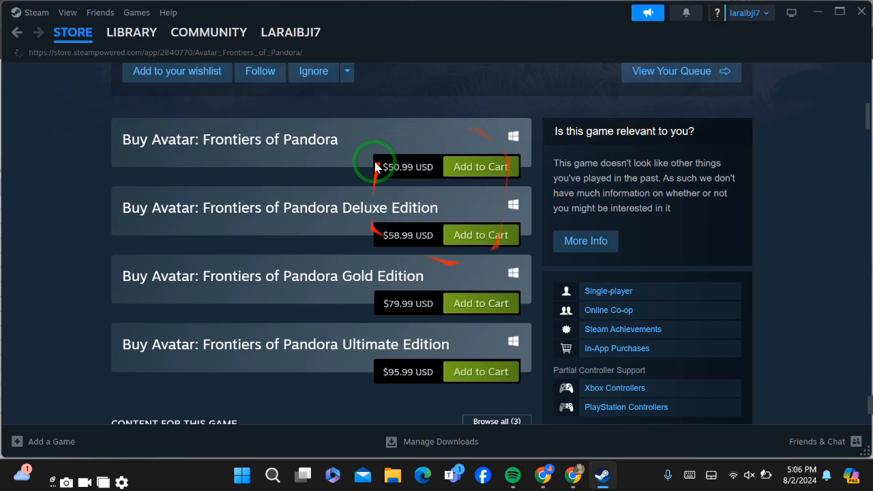
mouse_move(660, 310)
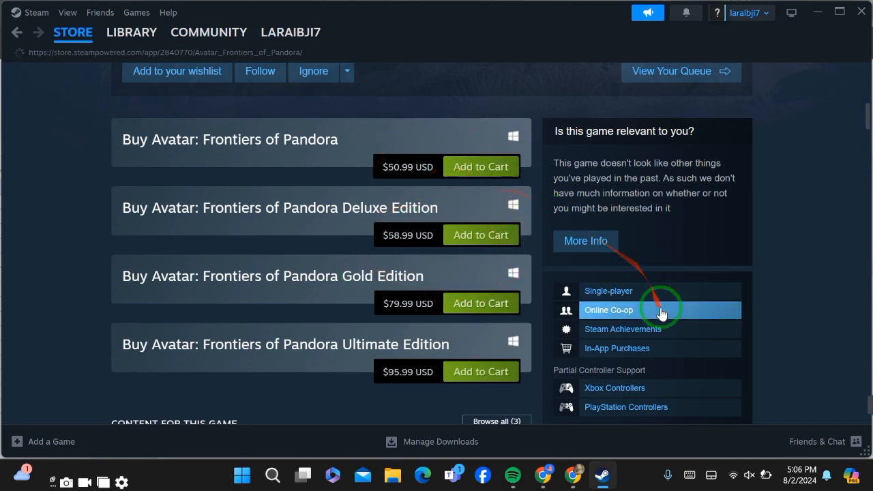